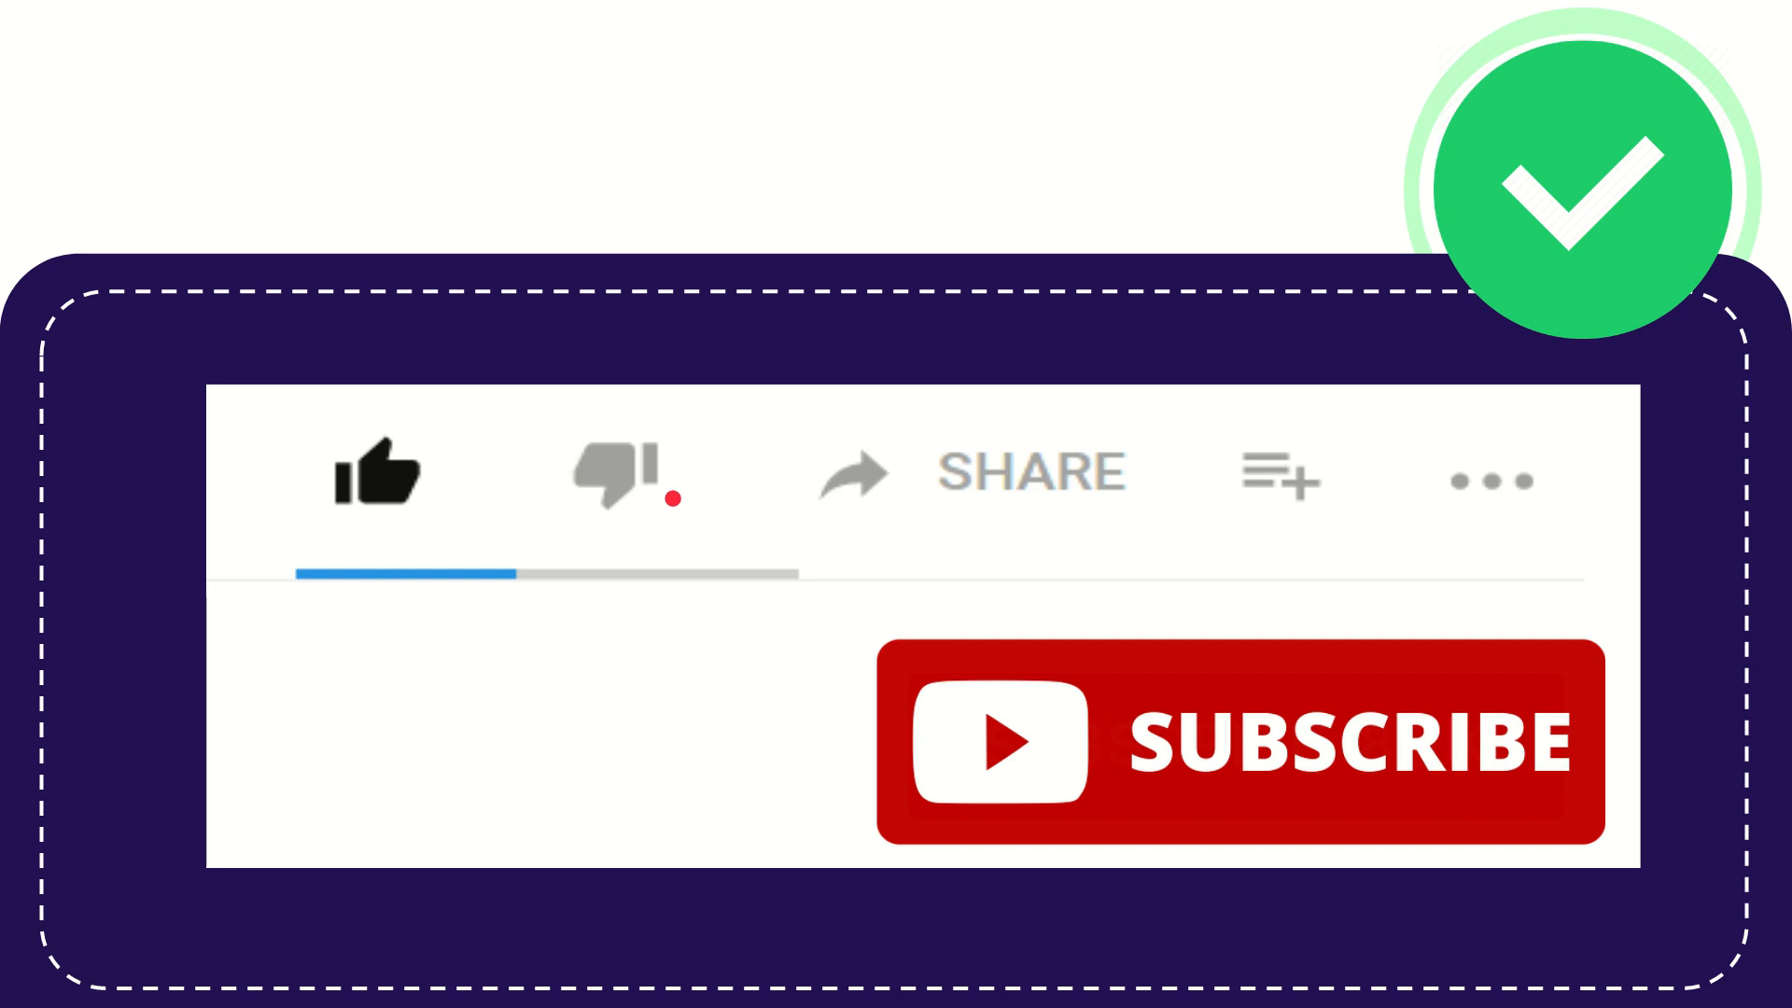
pyautogui.click(612, 474)
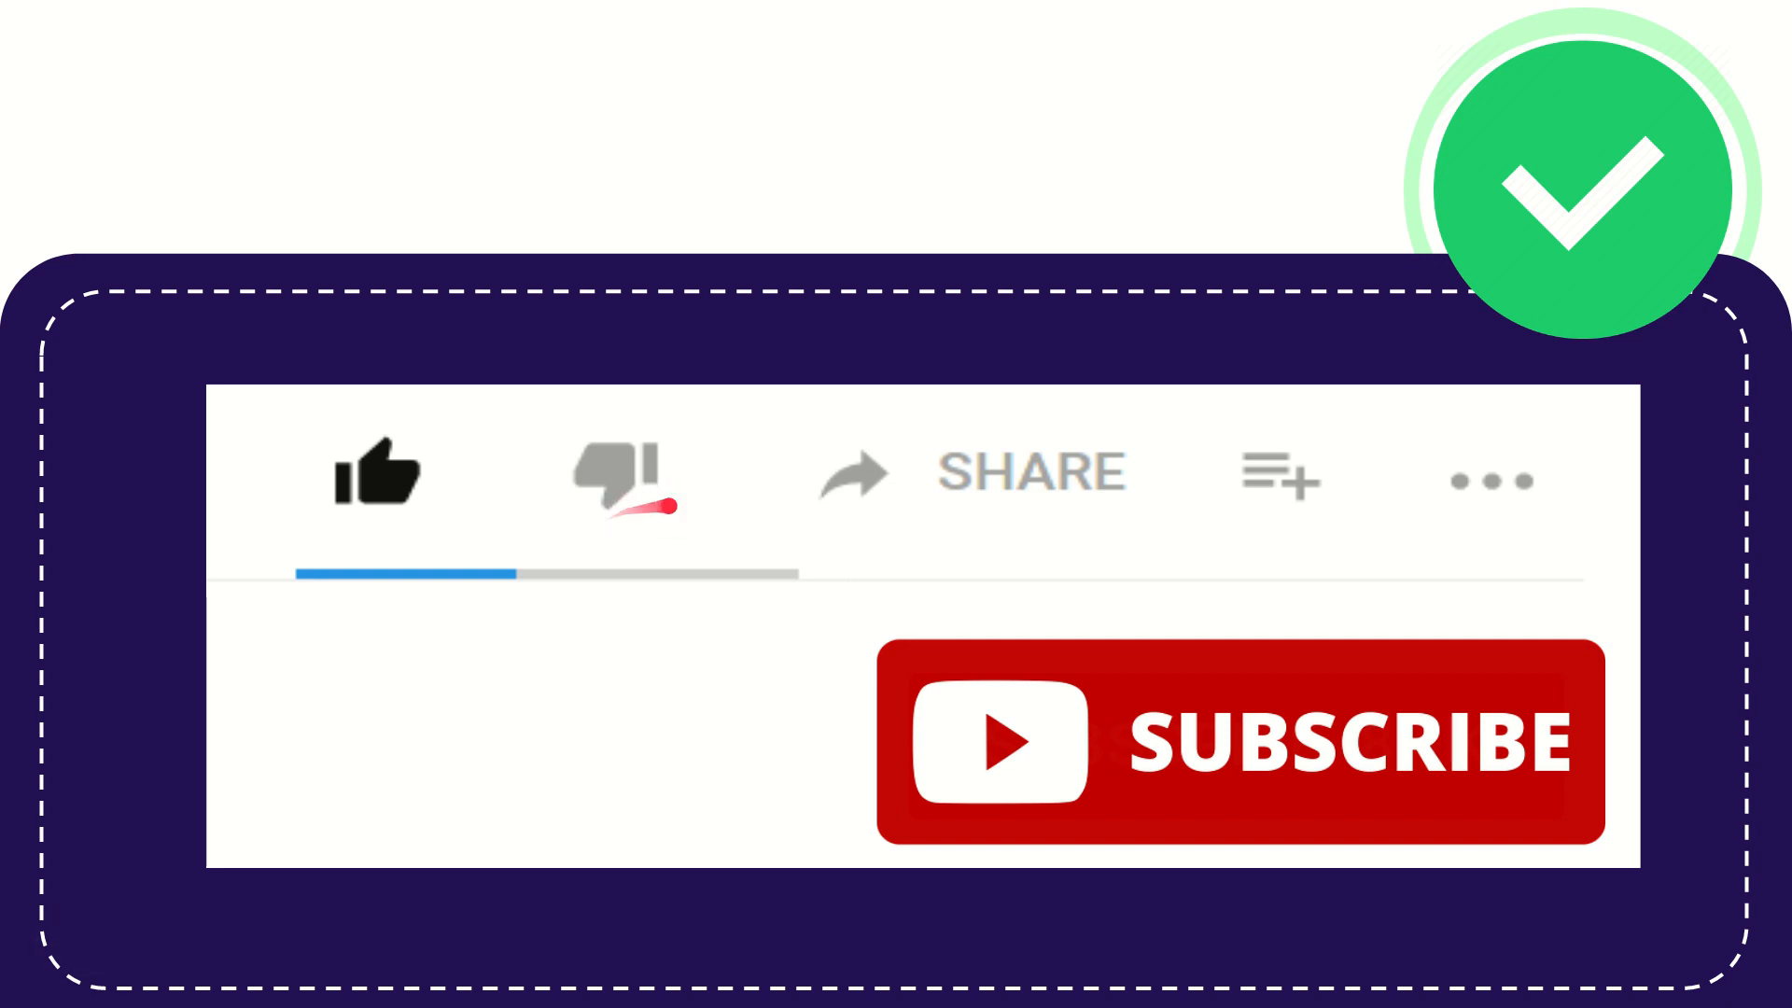